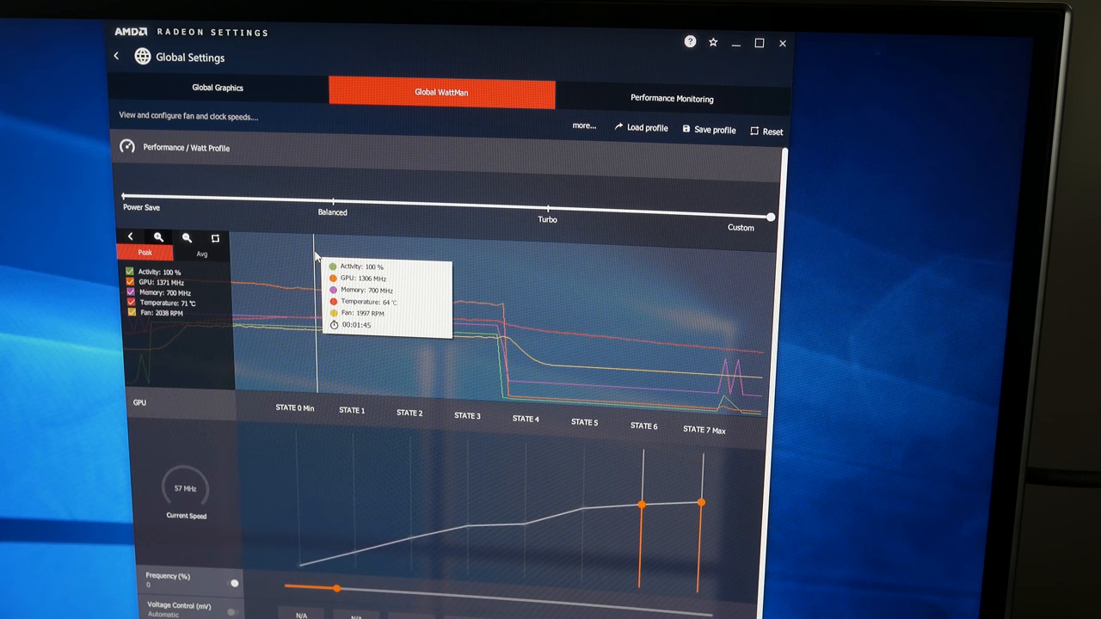
{"action": "mouse_move", "coordinate": [363, 261]}
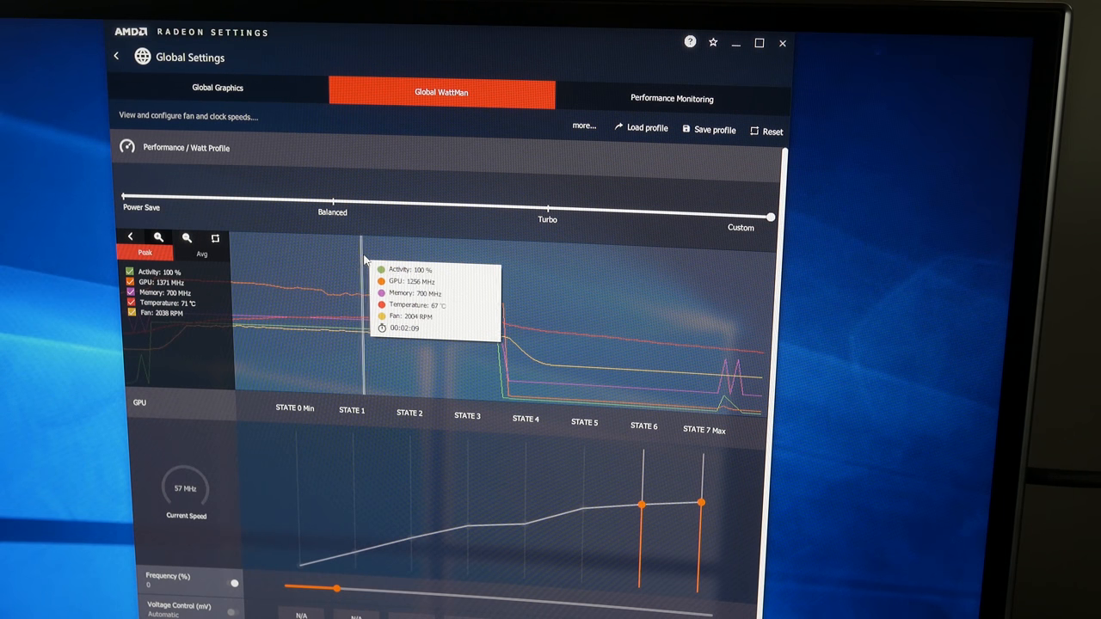